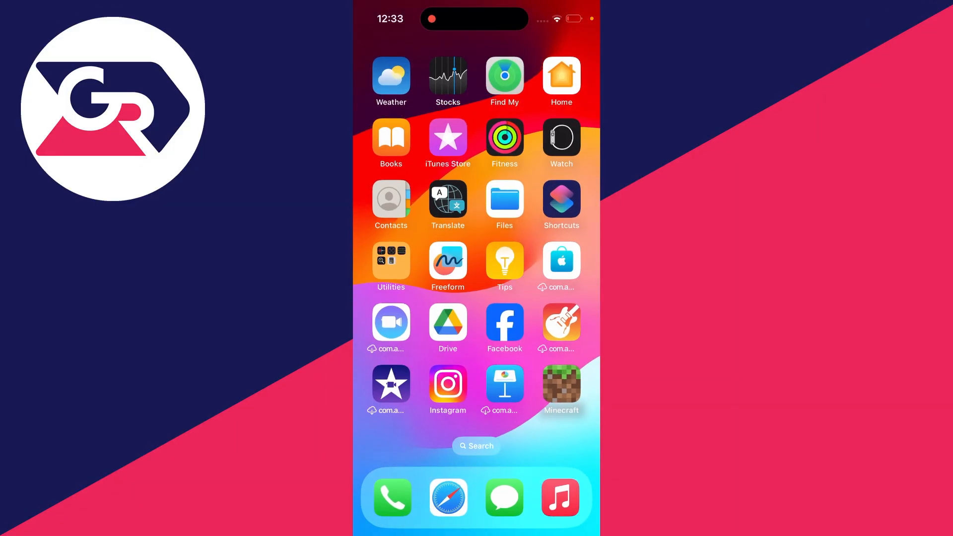
Step: Launch the Shortcuts app from the Home Screen
click(560, 198)
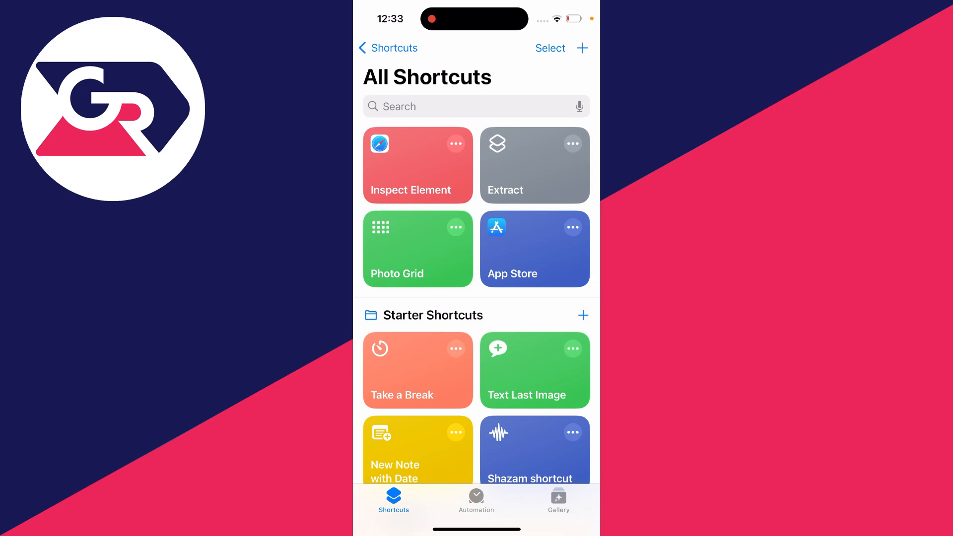
Step: Create a new shortcut and add the Find Contacts action via a 'Cont' search
click(581, 48)
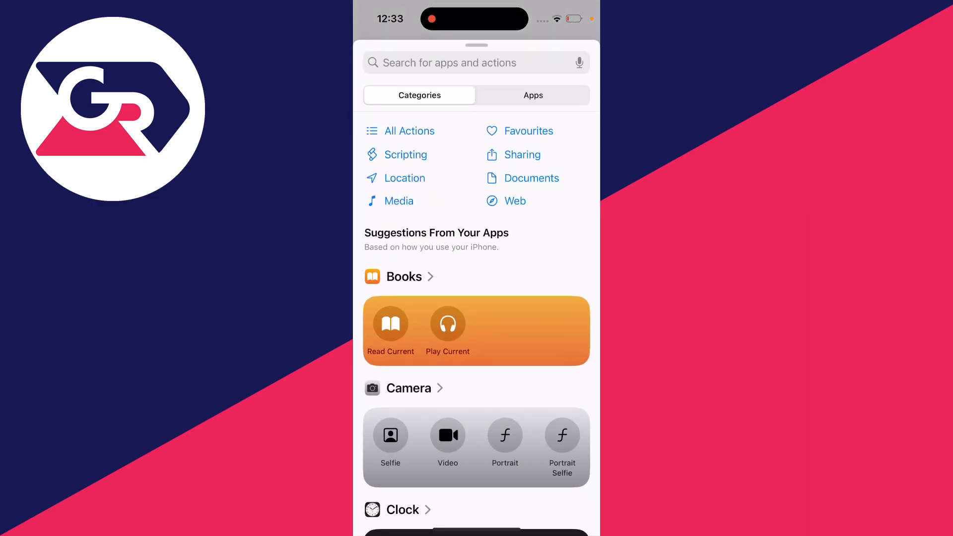
text(Contacts)
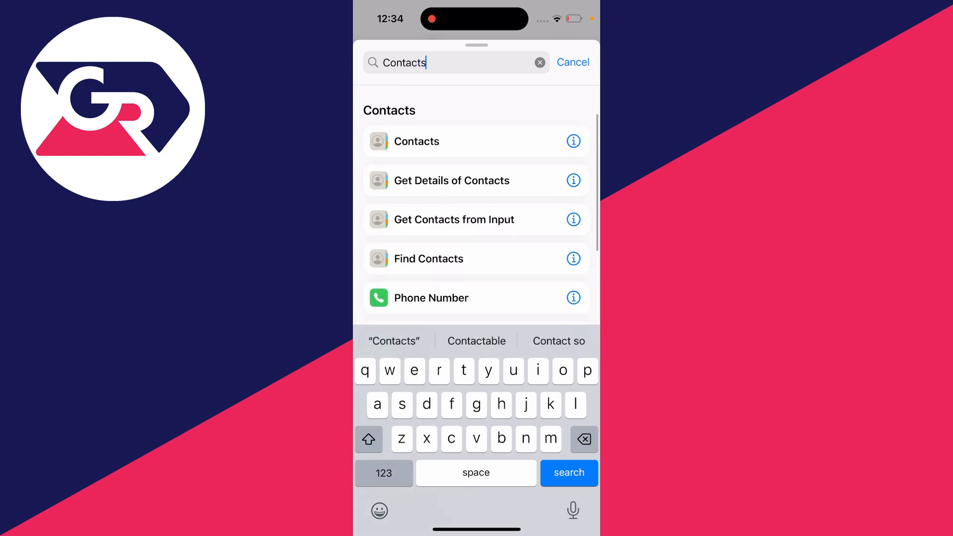
click(428, 258)
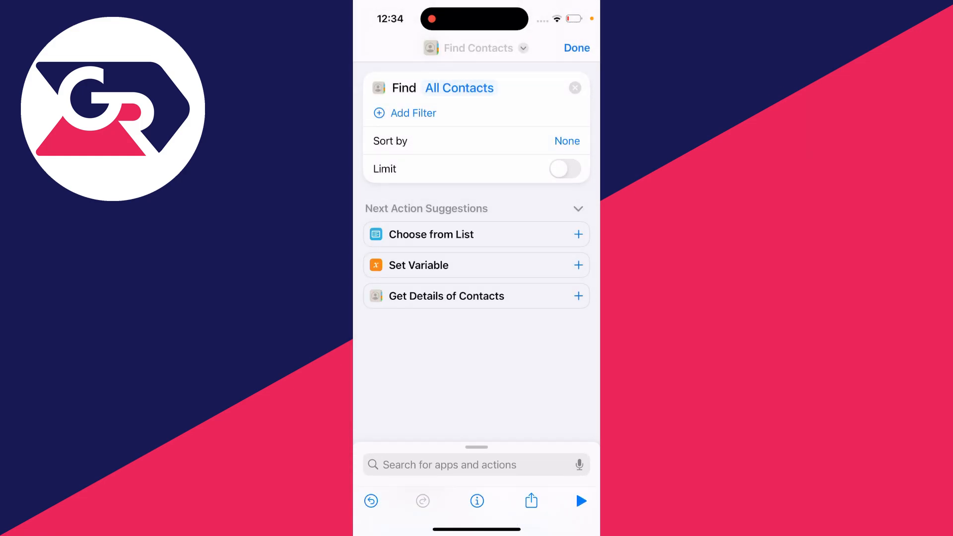
Step: Sort found contacts by Creation Date, Latest First, with Limit on and count increased
click(576, 208)
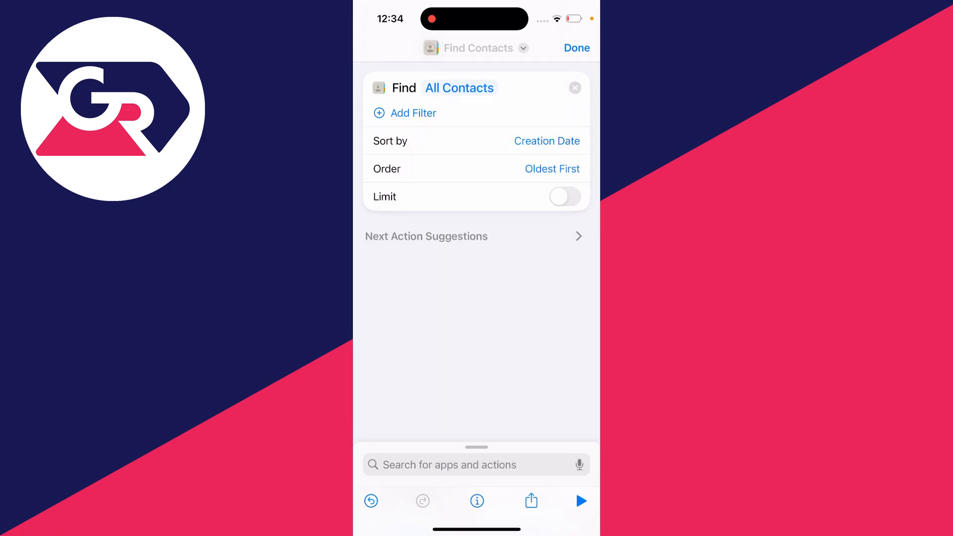
click(550, 168)
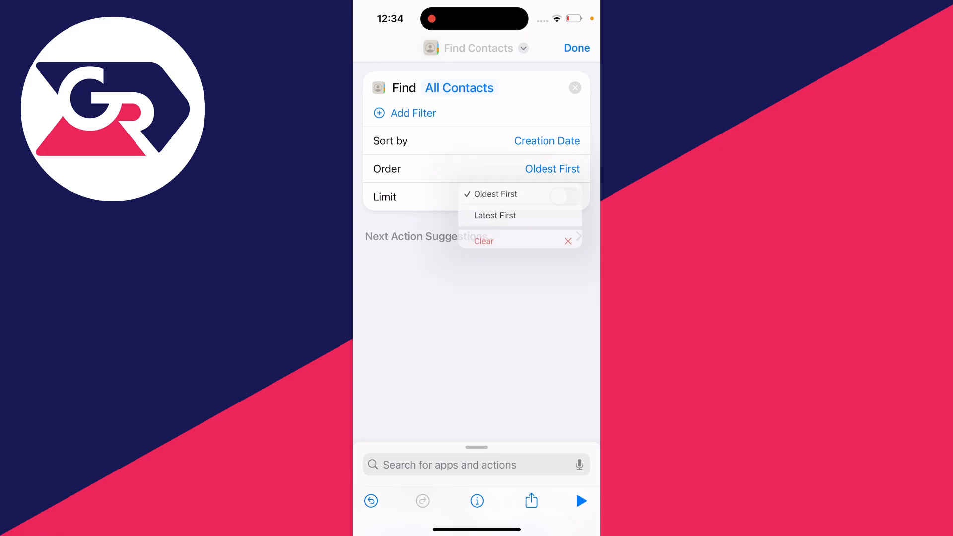
click(495, 215)
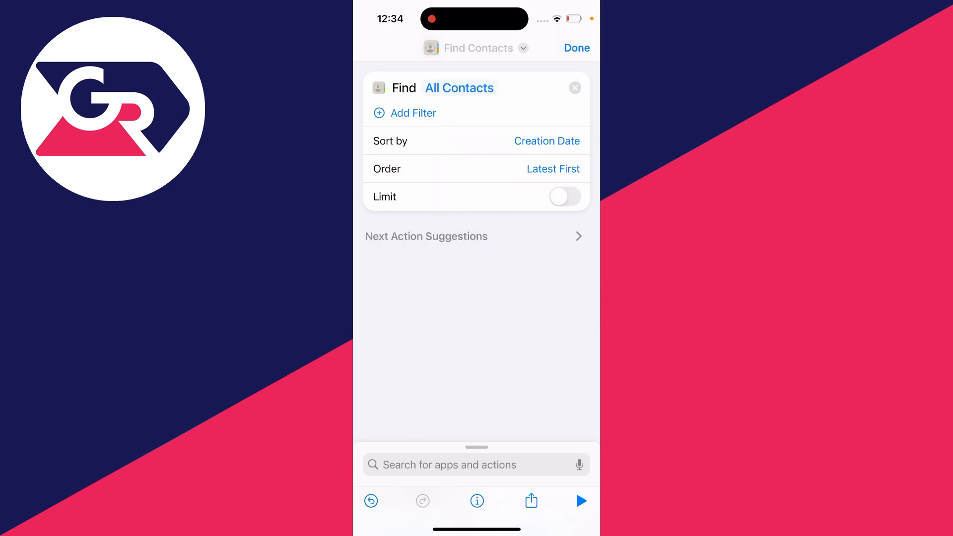
click(565, 196)
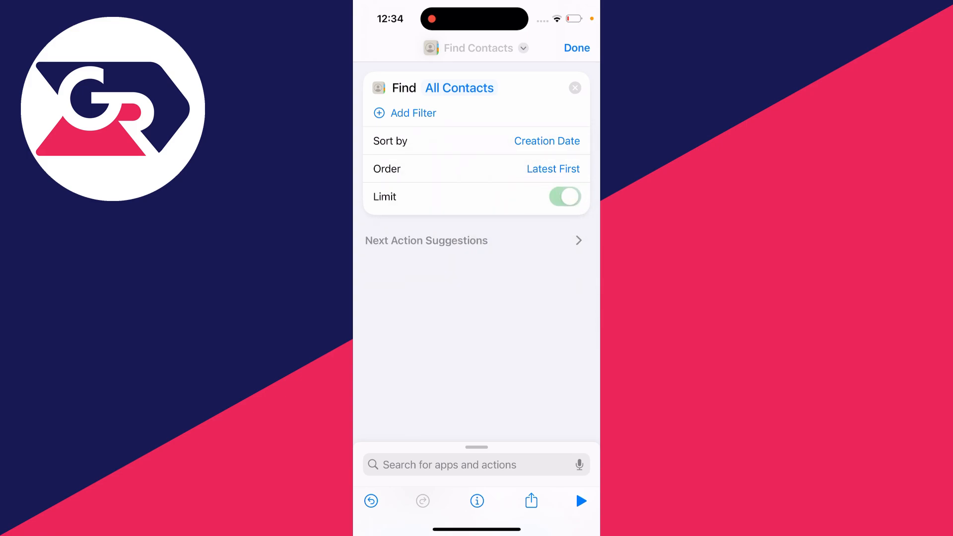
click(565, 197)
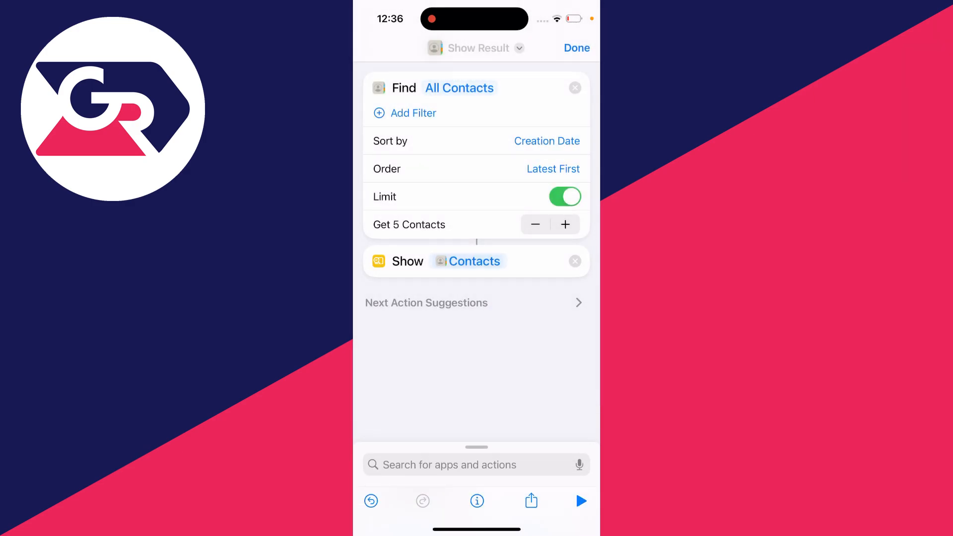
Step: Run the 5-contact Find Contacts shortcut with its Show Result action
click(580, 501)
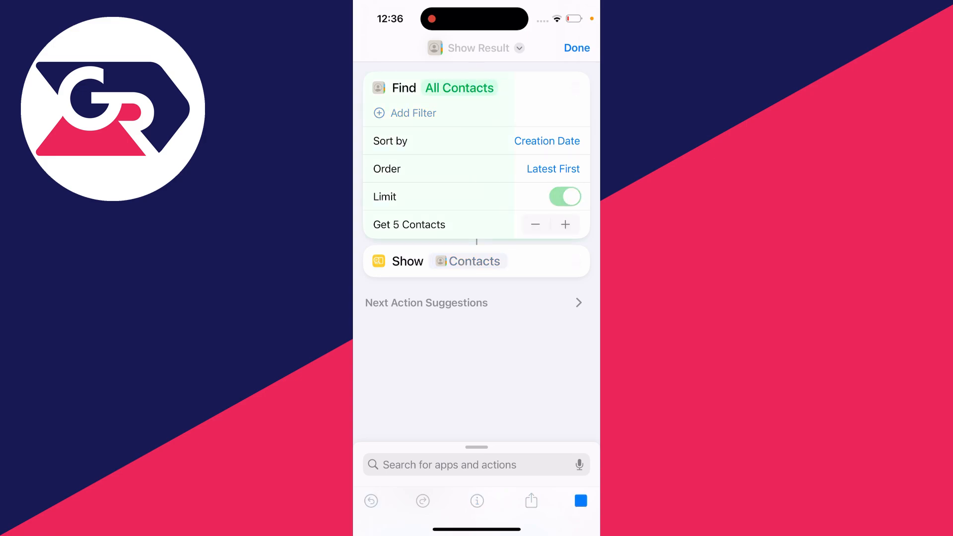